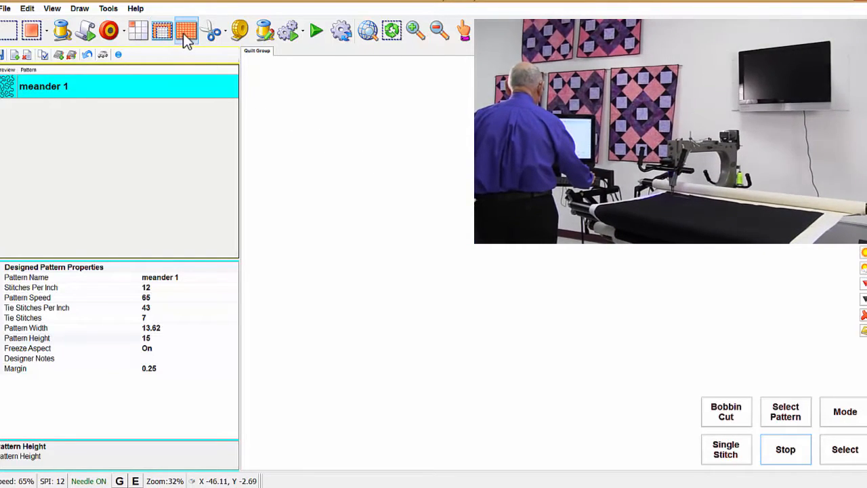
Check the continue method in the meander's edge-to-edge setup.
left_click(187, 30)
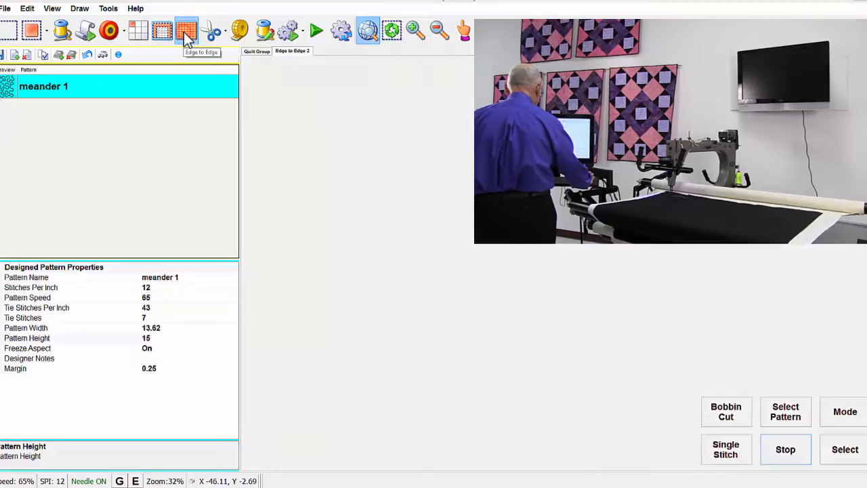
left_click(186, 30)
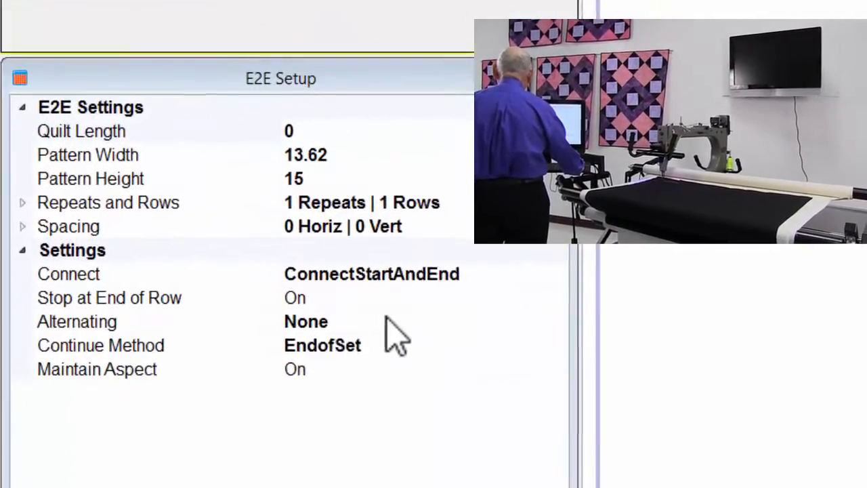
left_click(100, 345)
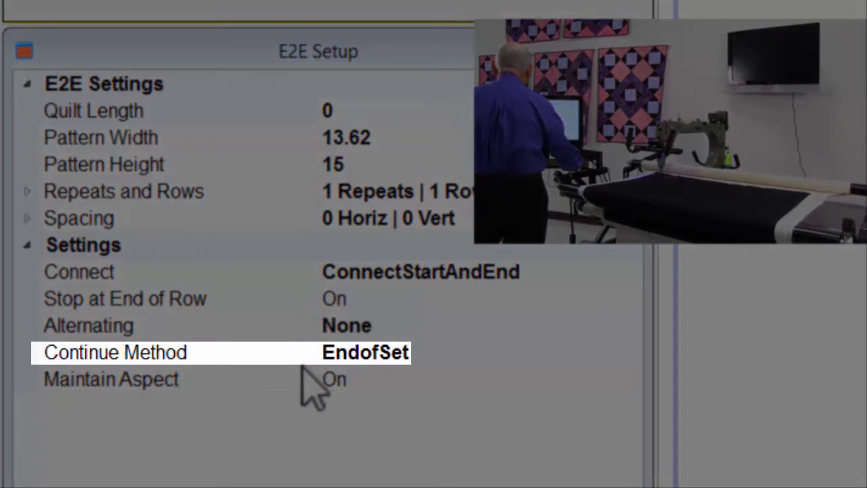
mouse_move(467, 393)
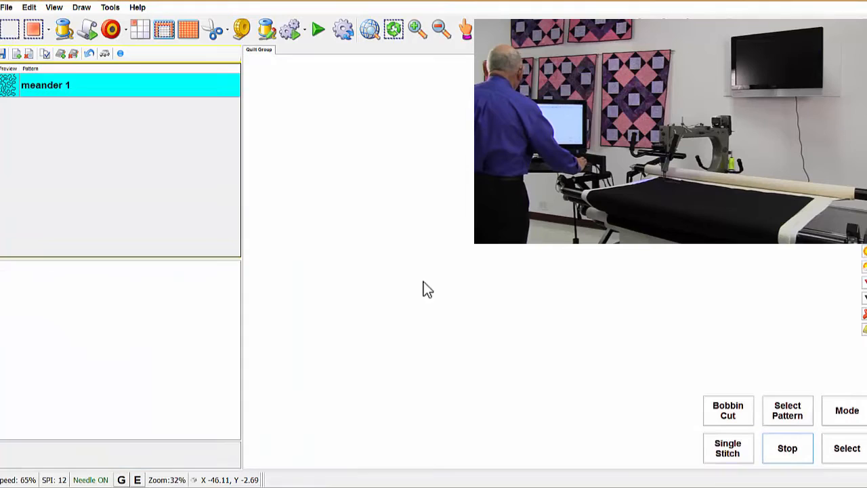
Set E2E Registration to EndofSet in the machine settings, then save and close them.
left_click(110, 7)
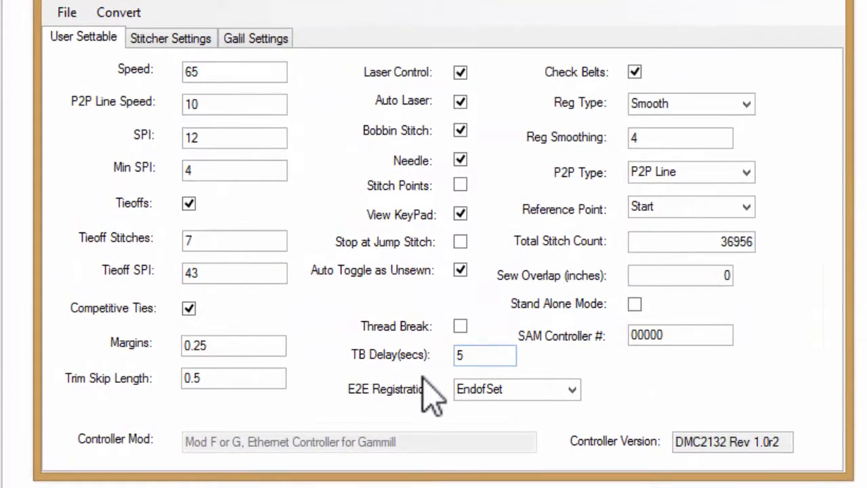
left_click(572, 389)
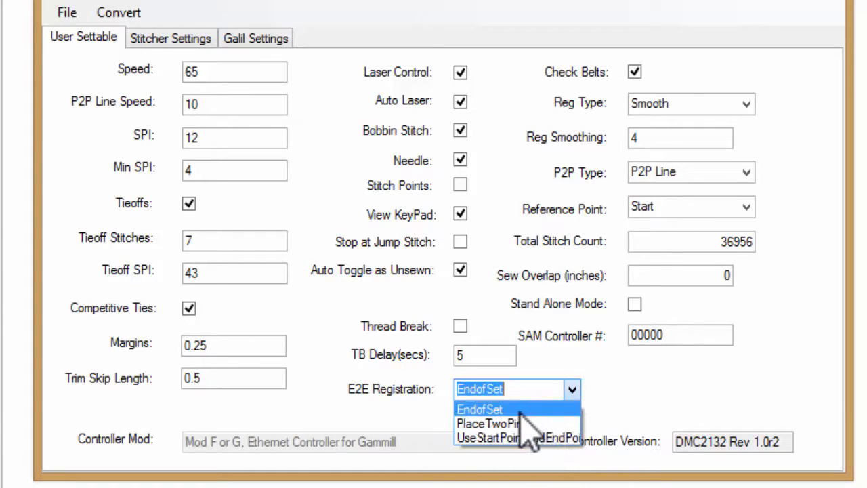
left_click(479, 409)
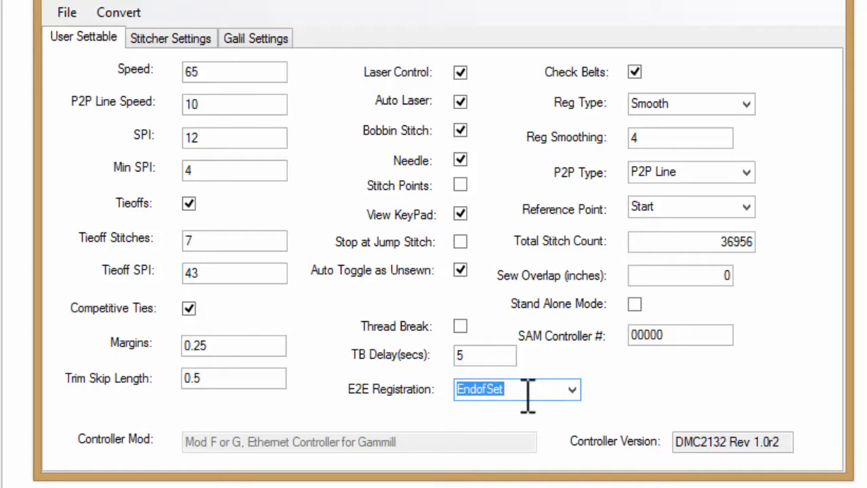
left_click(66, 12)
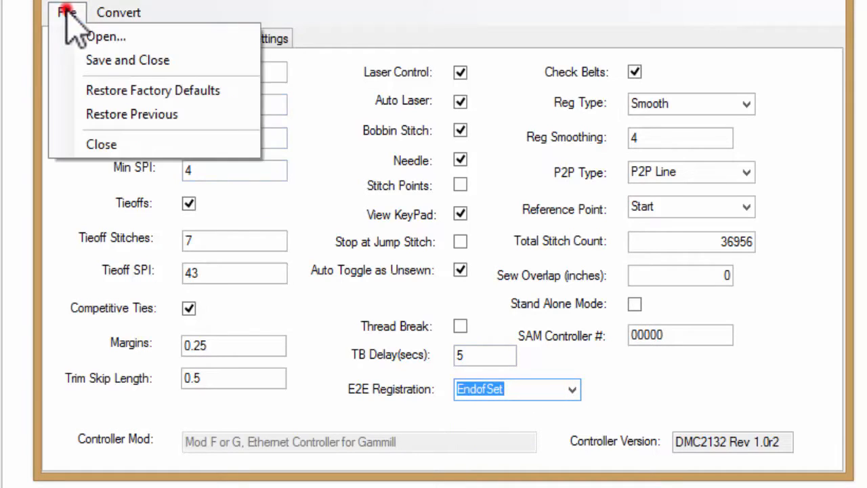
left_click(100, 144)
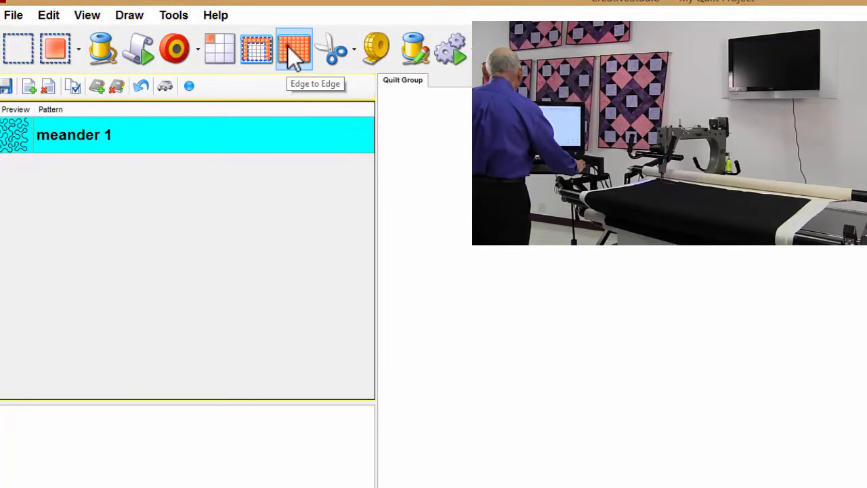
Reopen the edge-to-edge setup for the meander 1 pattern.
left_click(294, 49)
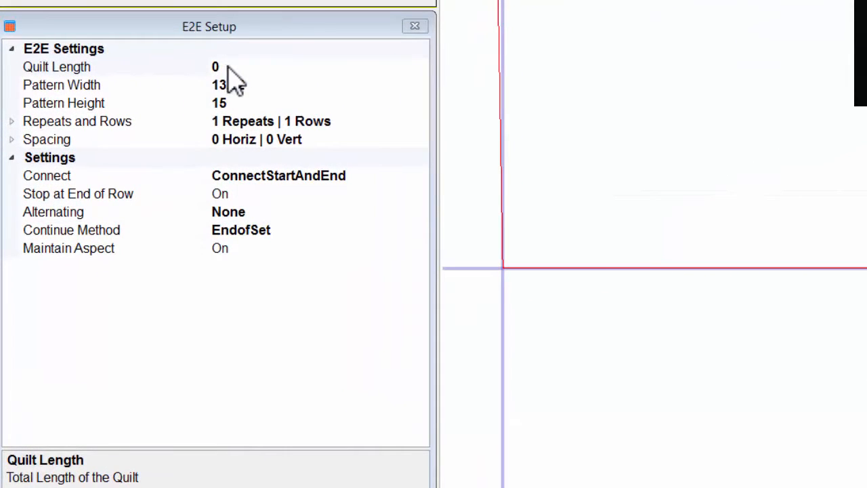
Set the quilt length to 30, giving 3 meander repeats across 2 rows.
left_click(215, 66)
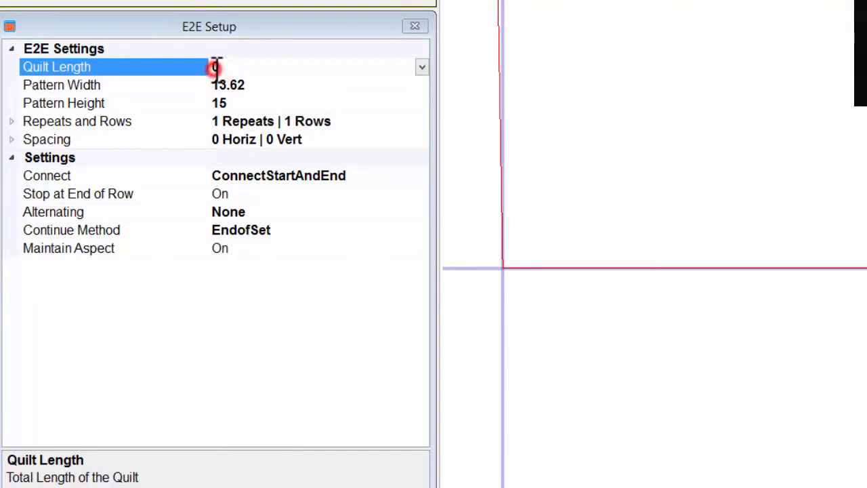
left_click(216, 66)
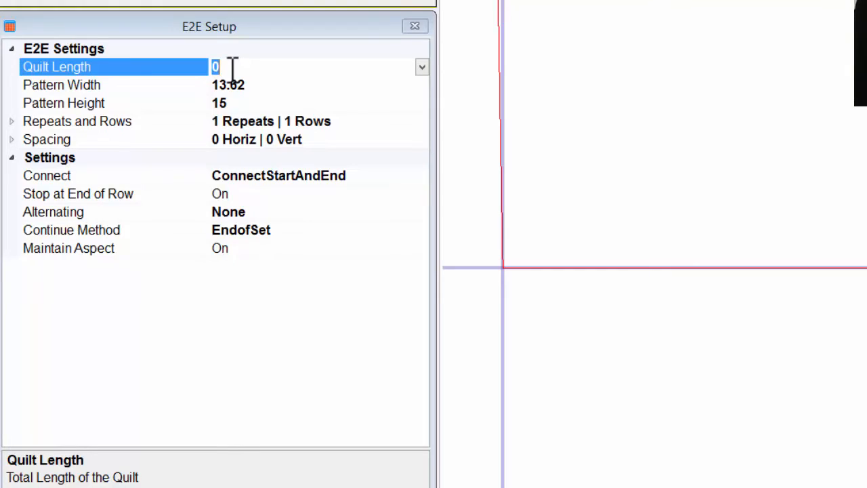
type("30")
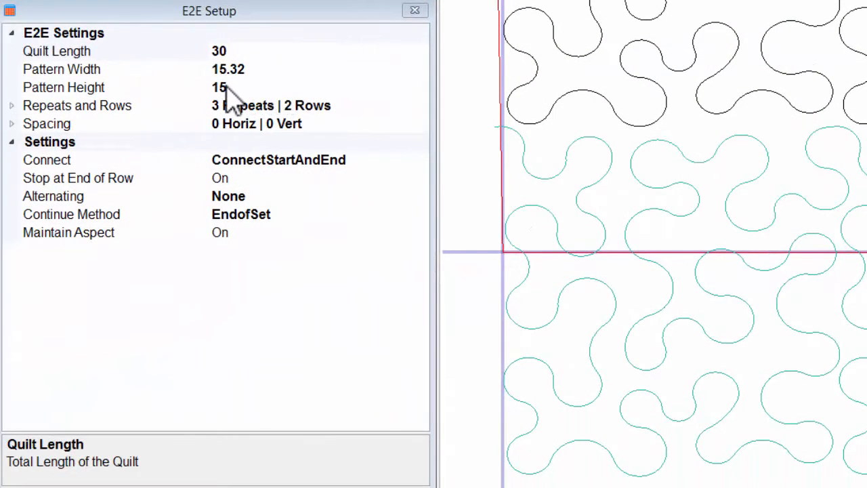
Close the setup, start quilting and confirm the bobbin thread is pulled up.
left_click(223, 87)
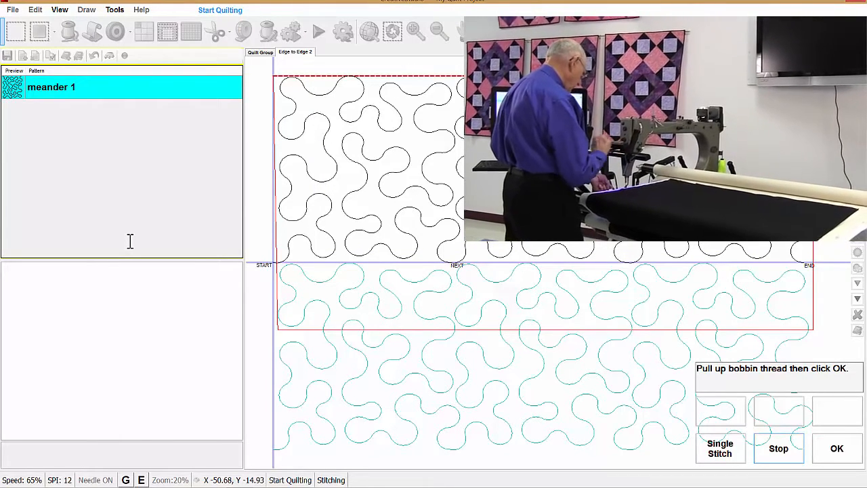
left_click(837, 447)
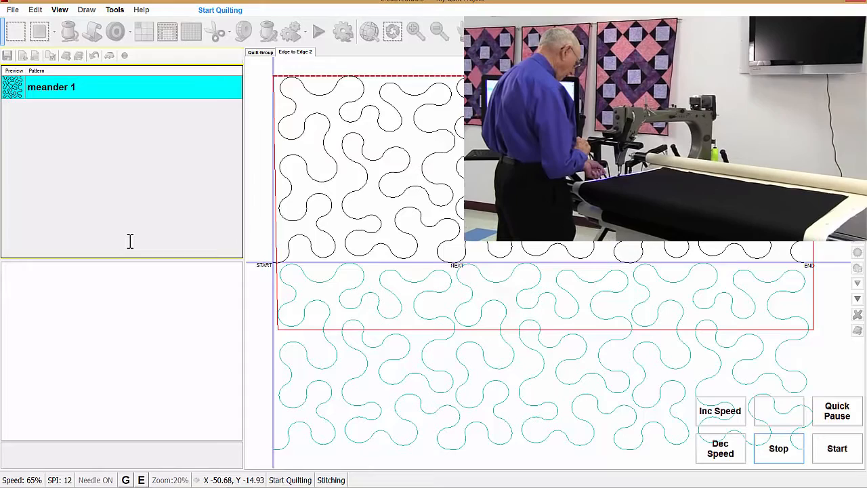